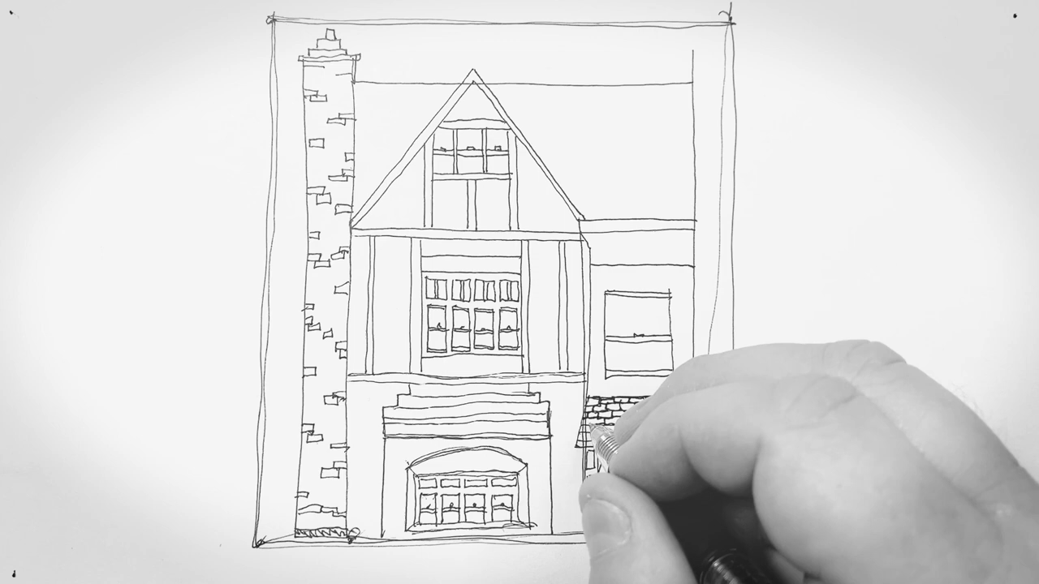
left_click_drag(617, 438, 625, 504)
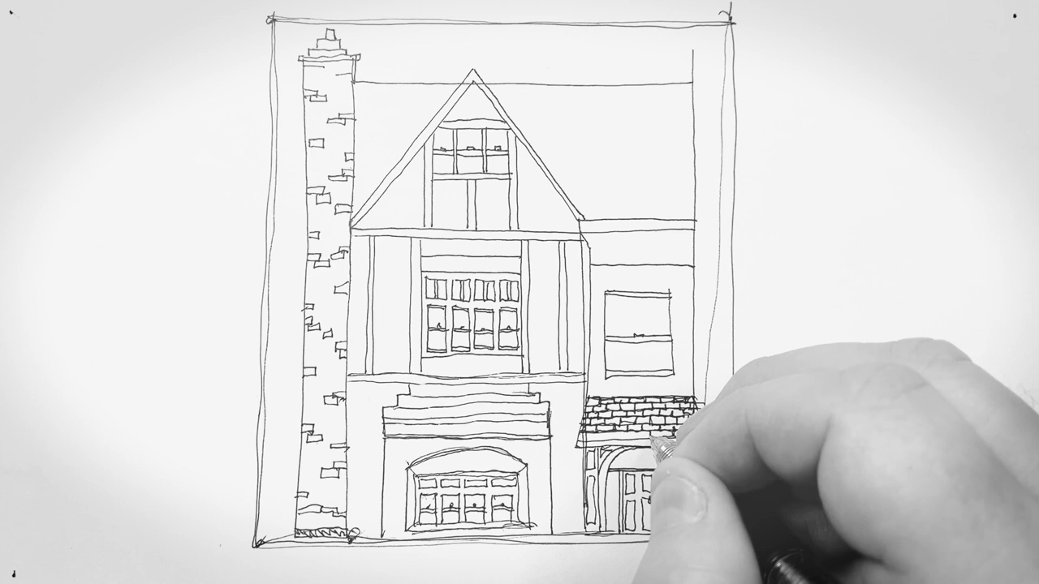